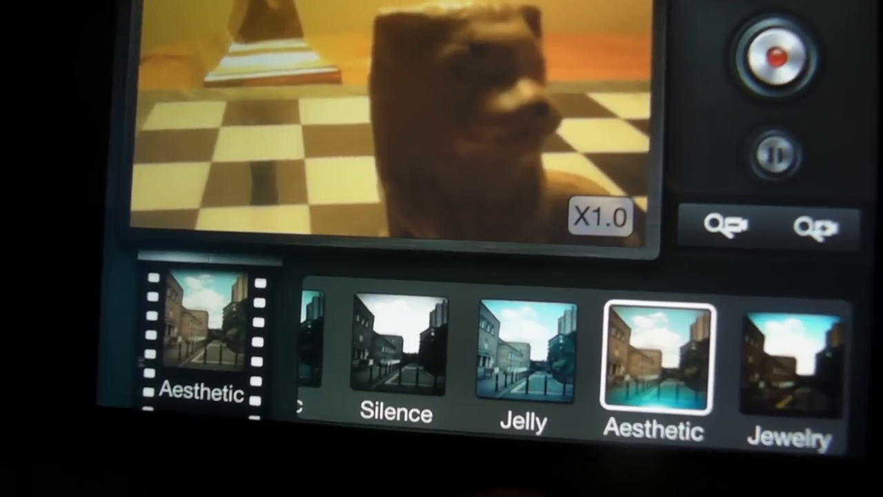
Step: Switch the live chess-piece preview from the Aesthetic filter to Bloom
click(790, 366)
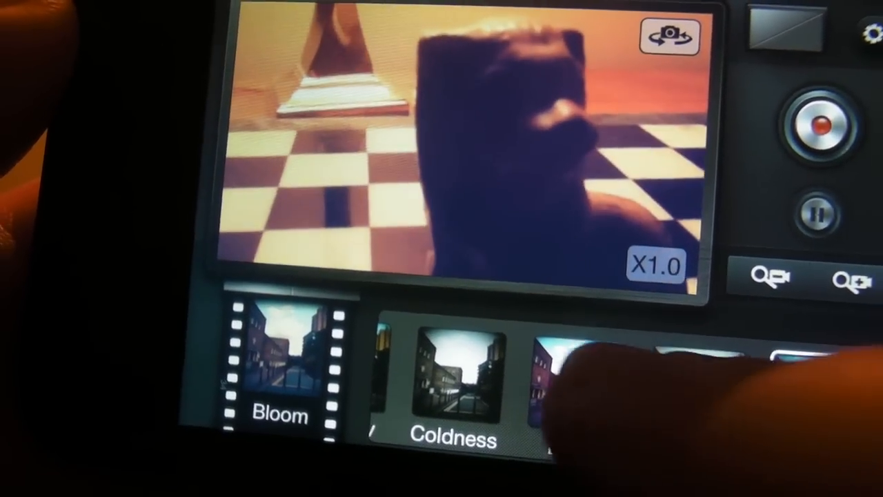
scroll(left, 3)
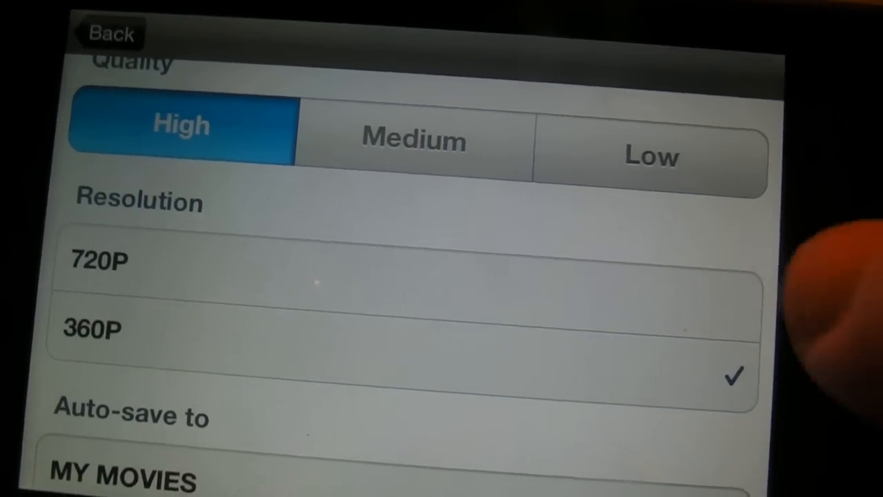
Step: Scroll Settings to the Camera Roll auto-save option, version 0.9.1 and the rating prompt
scroll(down, 3)
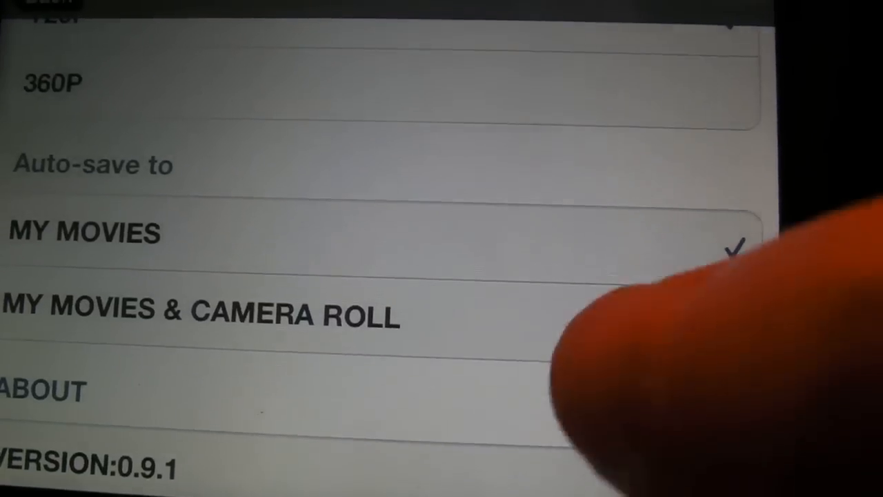
scroll(down, 3)
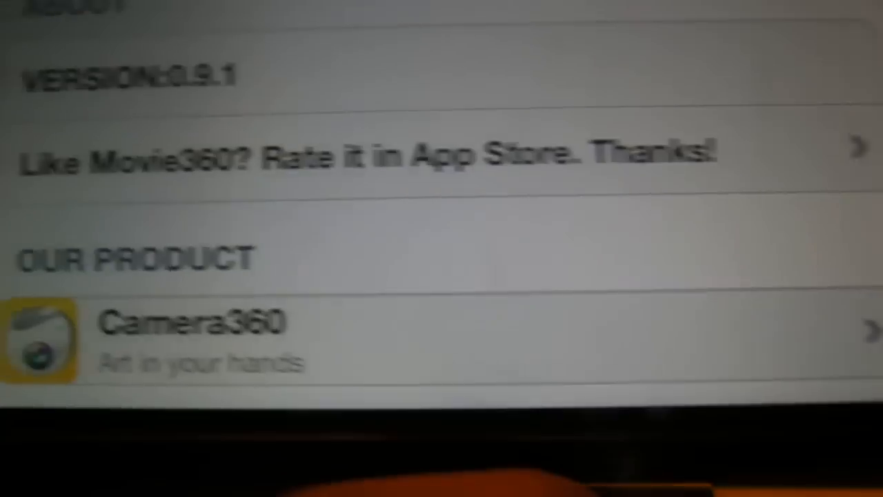